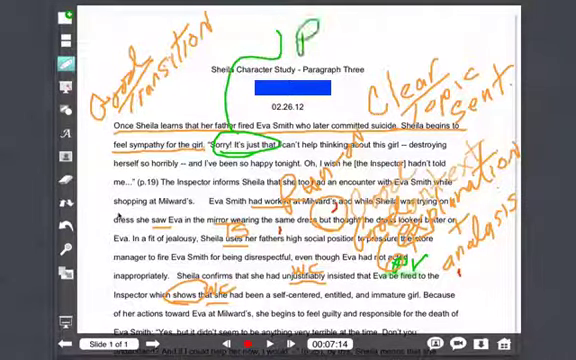
Review the Export Movie menu's destinations, including sending the project to DropBox.
{"action": "type", "text": "oint"}
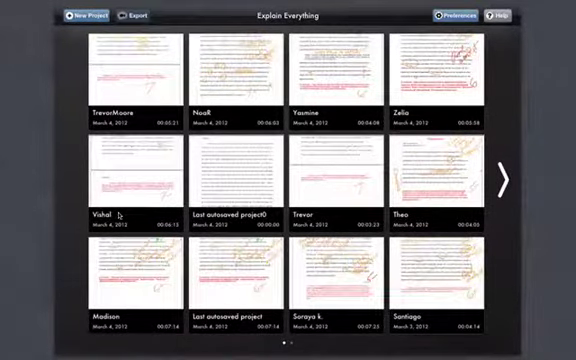
{"action": "left_click", "coordinate": [135, 17]}
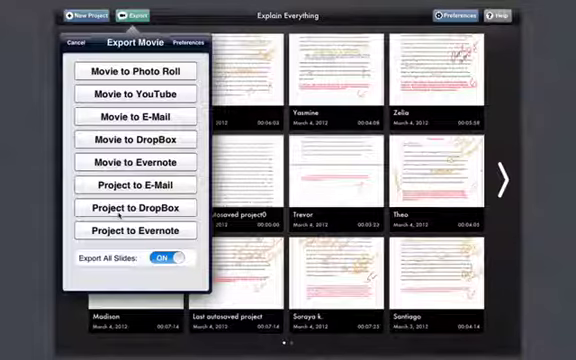
{"action": "left_click", "coordinate": [75, 44]}
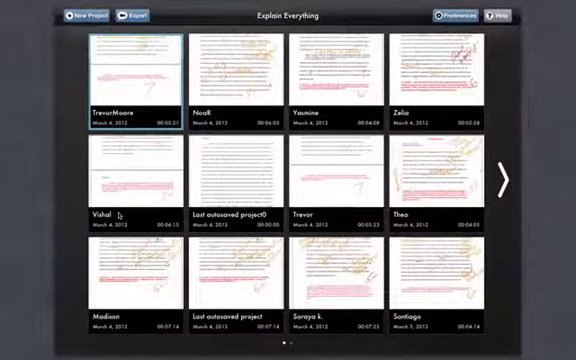
Open a saved essay-feedback project from the gallery.
{"action": "double_click", "coordinate": [130, 180]}
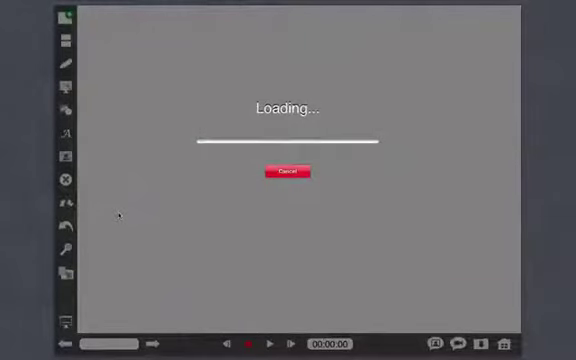